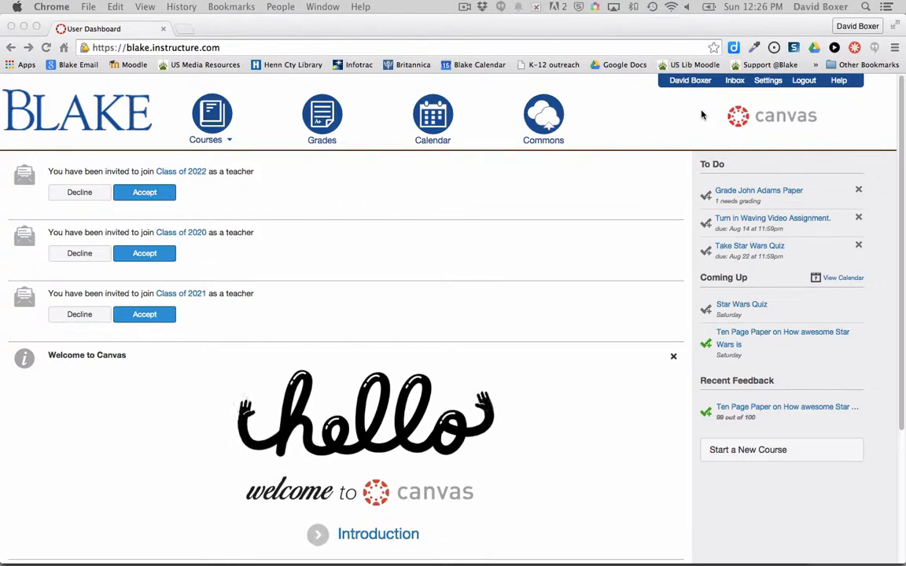
mouse_move(692, 107)
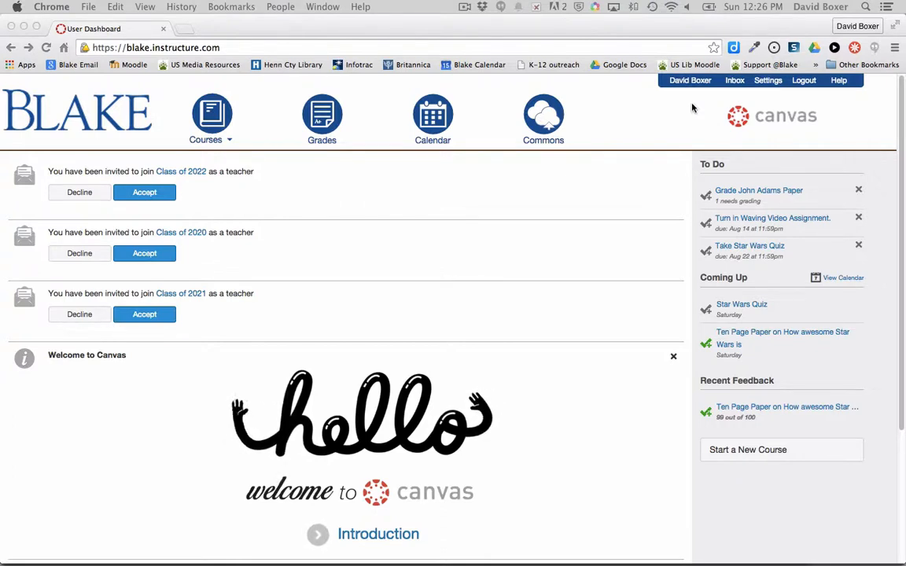
mouse_move(679, 97)
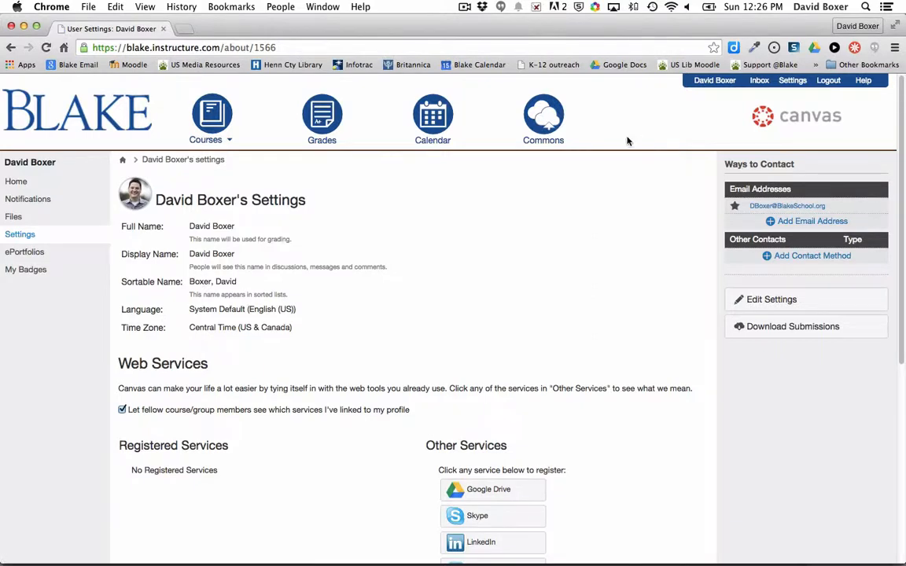
mouse_move(163, 247)
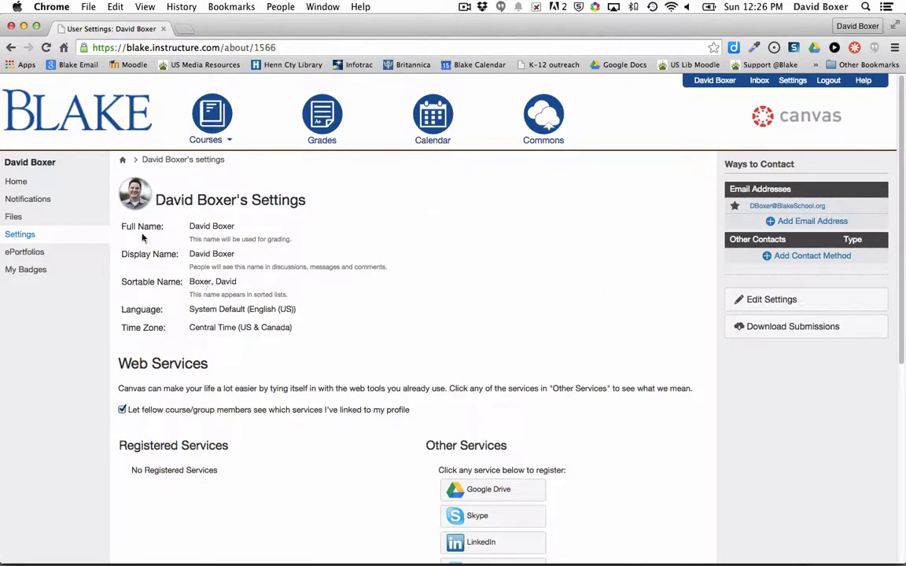
mouse_move(136, 195)
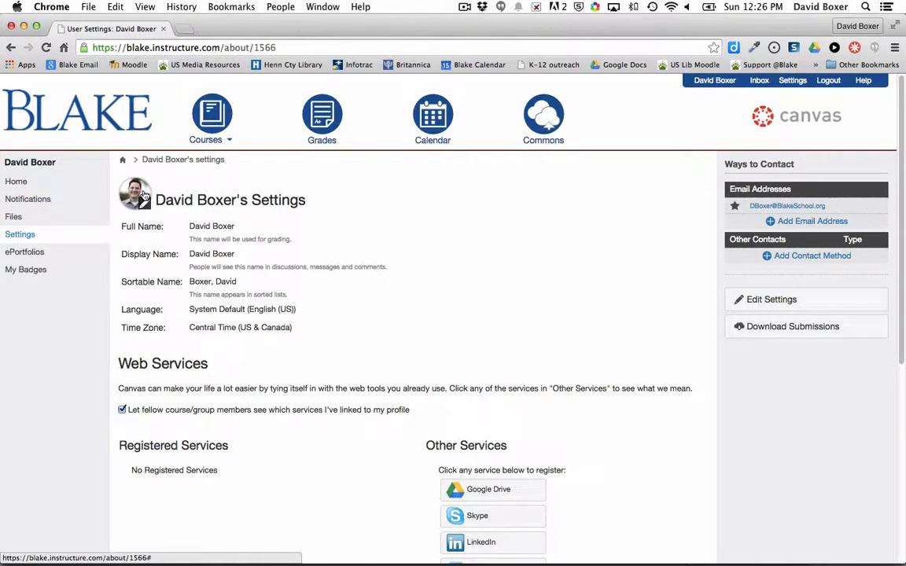
mouse_move(135, 194)
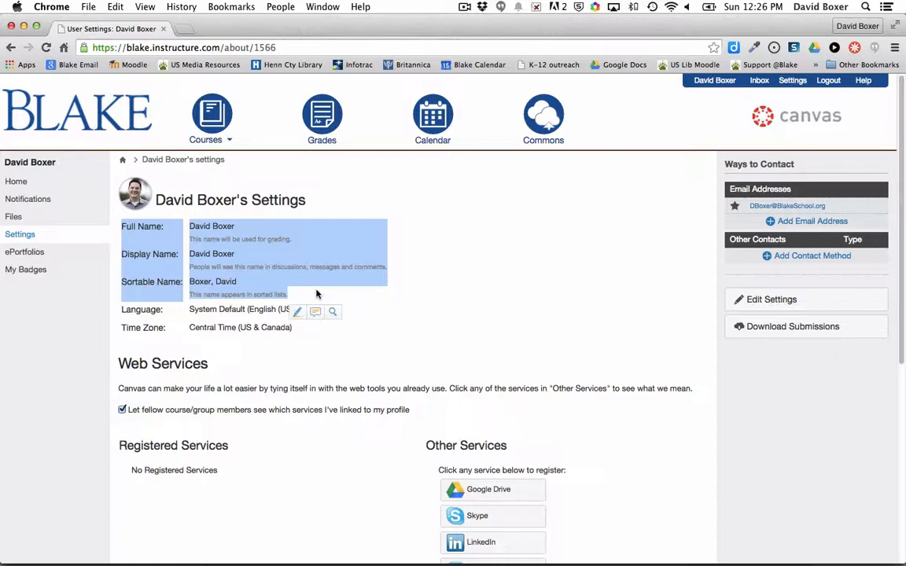
mouse_move(135, 195)
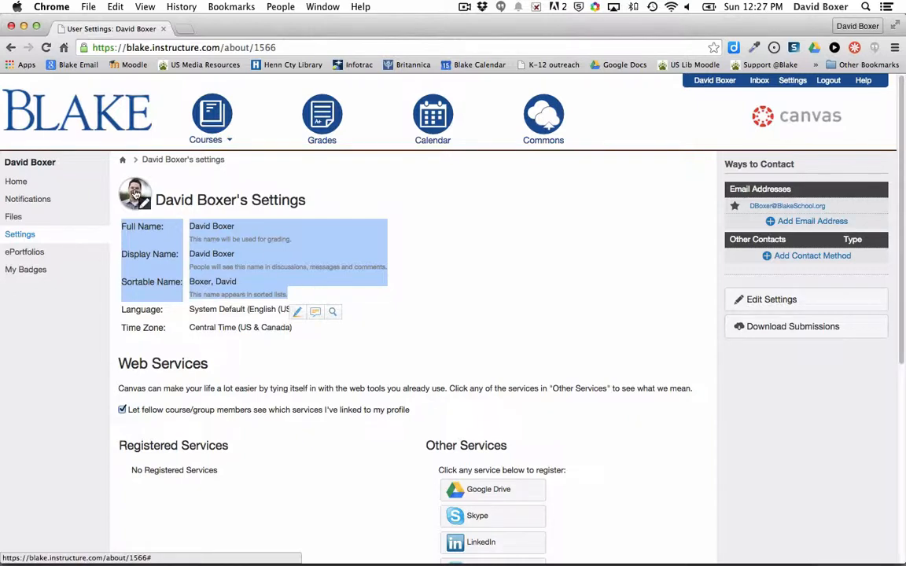
mouse_move(135, 195)
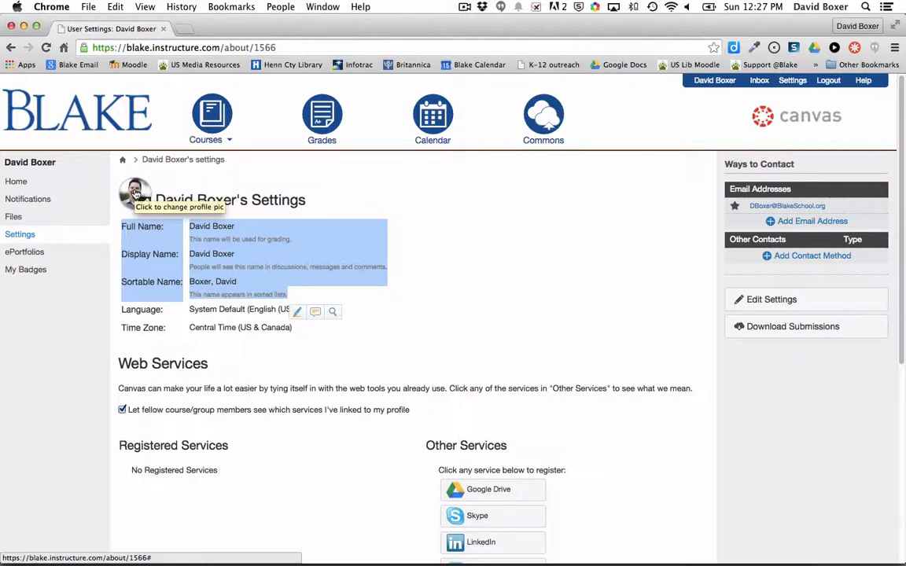
Grant camera access in the Take a Picture option, then return to Upload a Picture
click(136, 195)
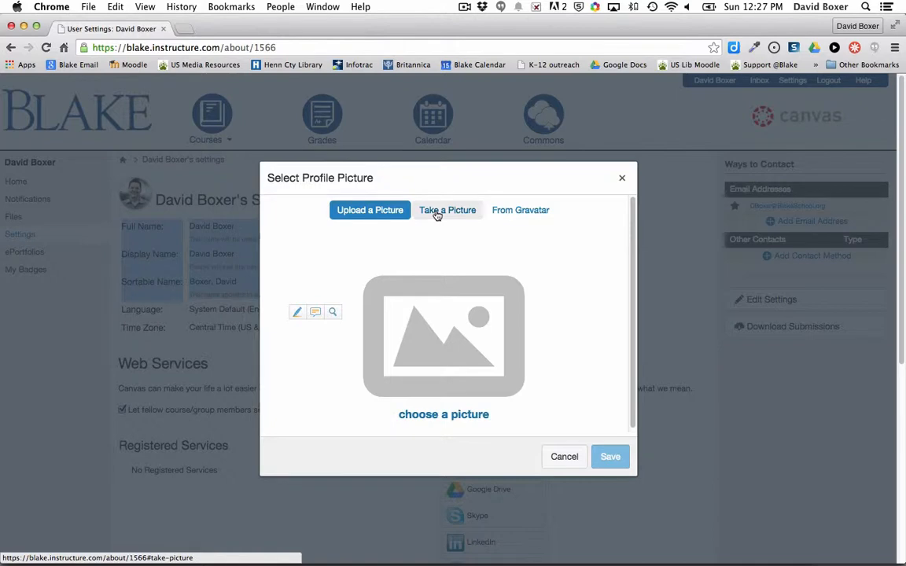
click(446, 211)
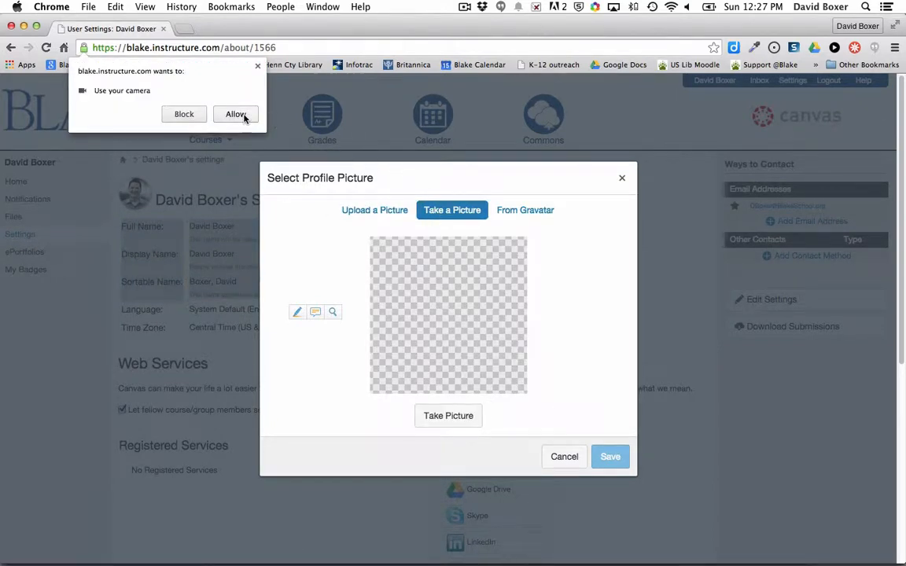
click(236, 113)
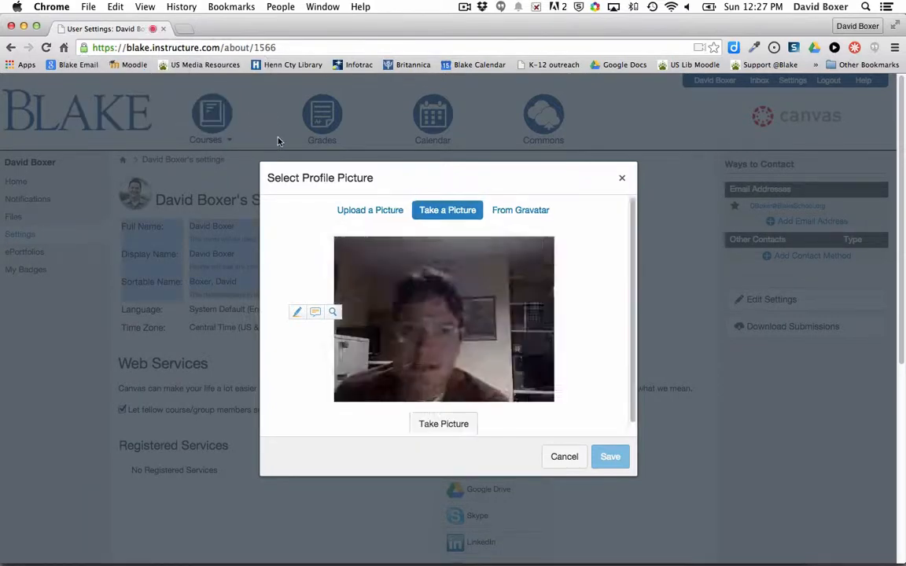
click(369, 210)
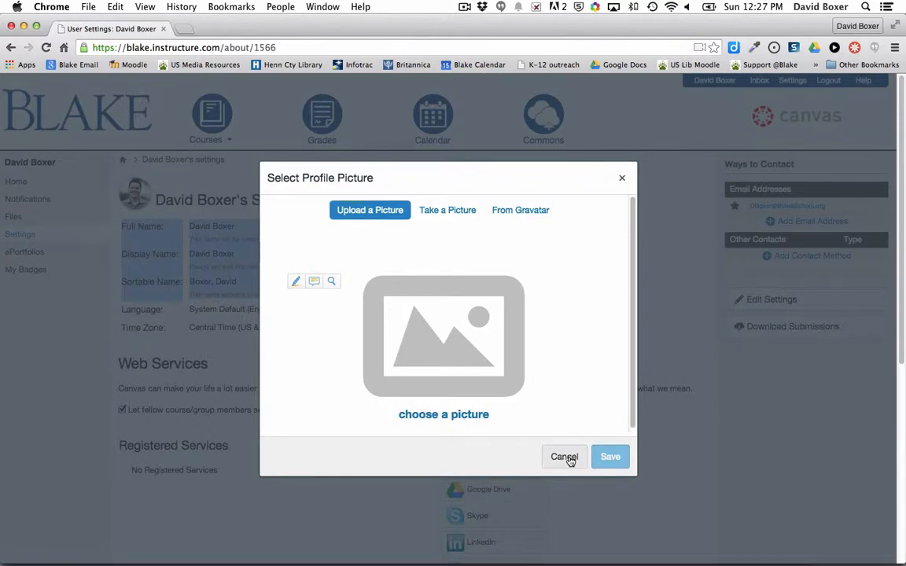
Cancel the Select Profile Picture dialog and reach the Edit Settings area
click(563, 456)
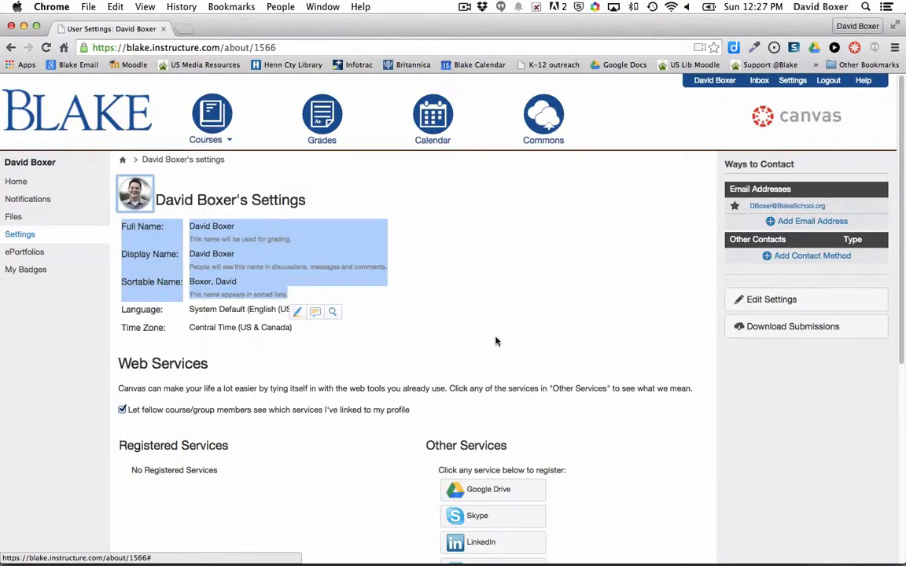
scroll(down, 3)
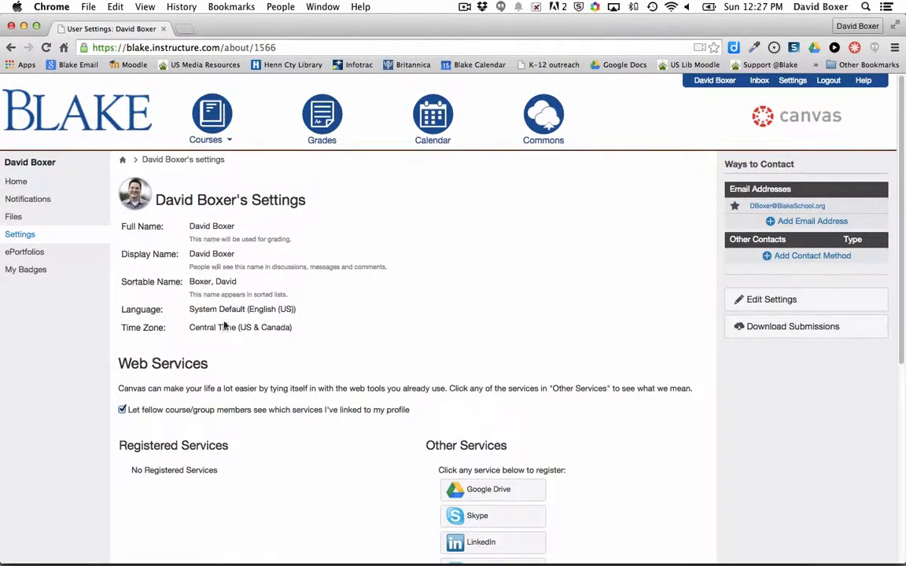
mouse_move(786, 365)
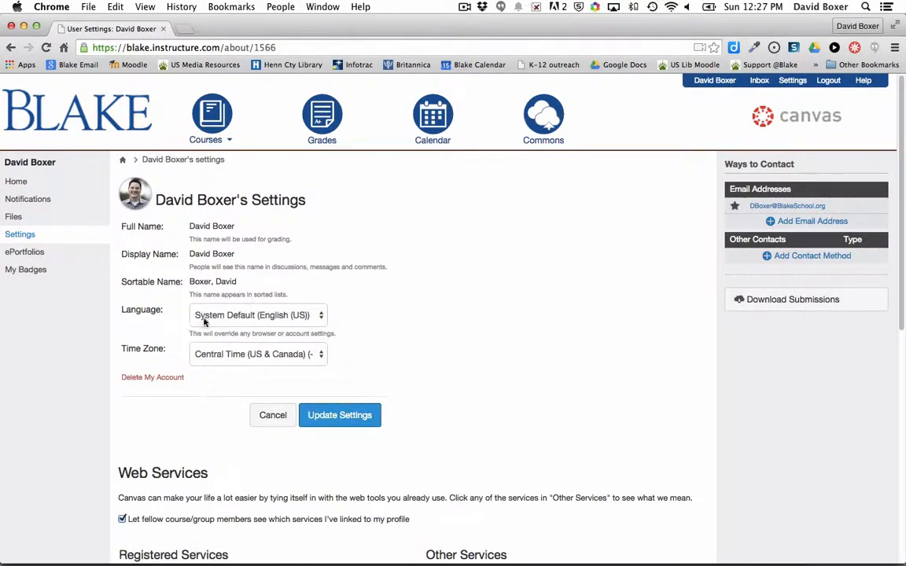
Keep Language at System Default (English (US)) and update the settings
click(257, 314)
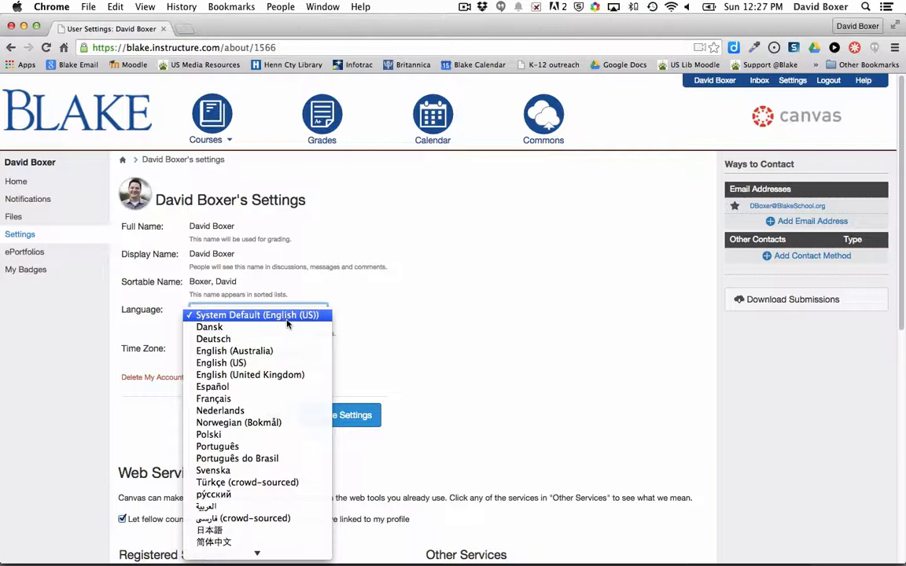
mouse_move(274, 470)
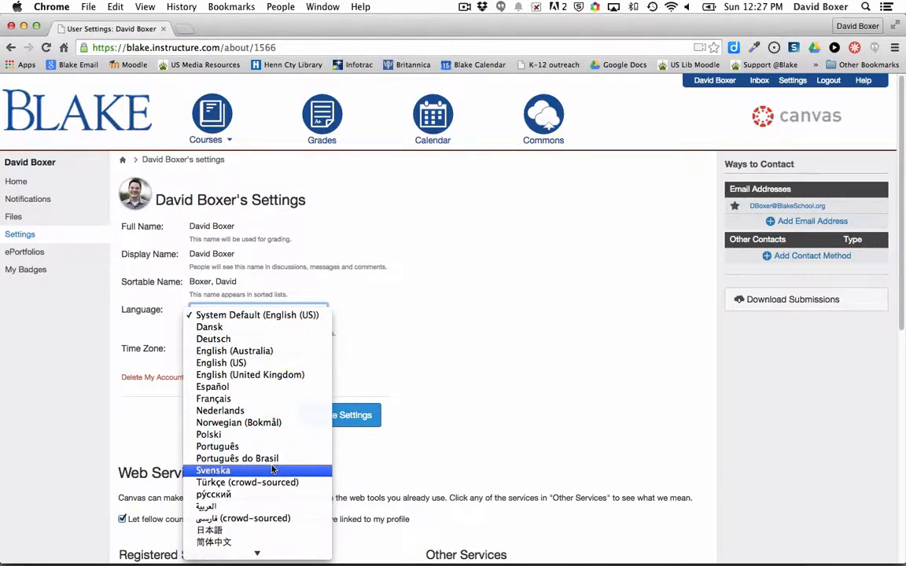
click(258, 315)
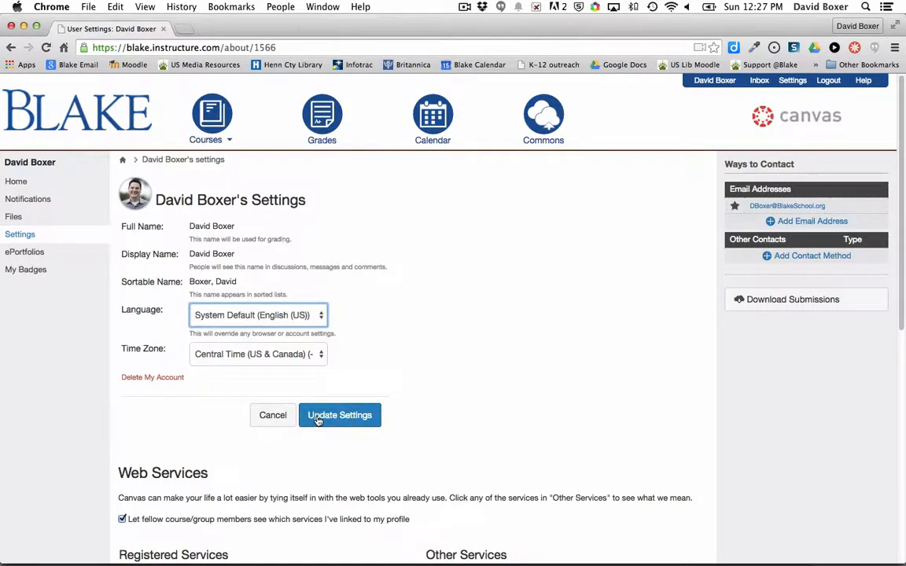
click(339, 415)
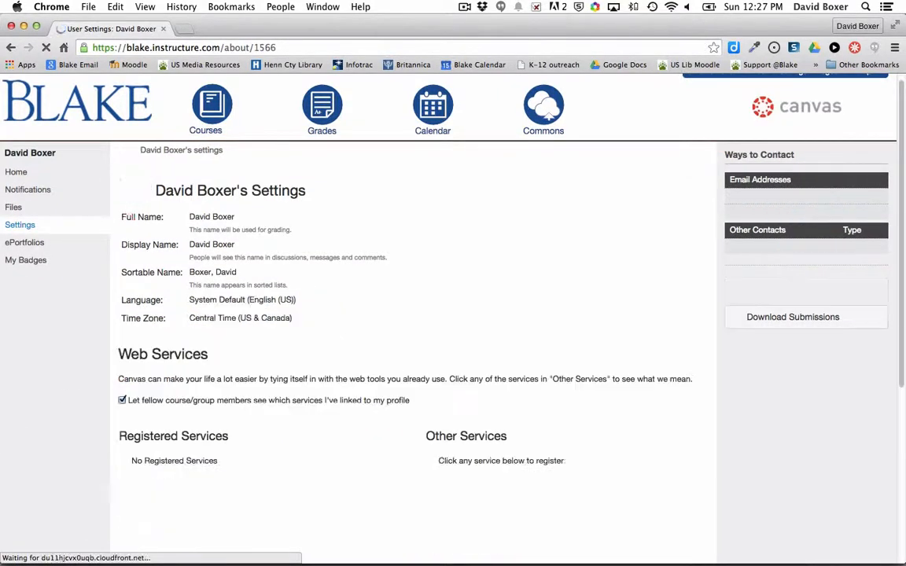